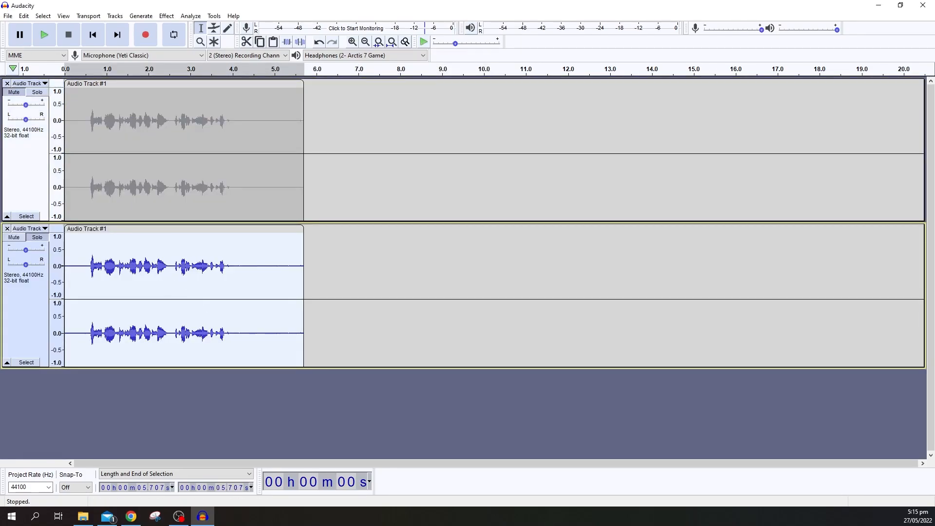
Dismiss the open effect dialogs so Audacity is left with an empty, trackless project.
left_click(165, 16)
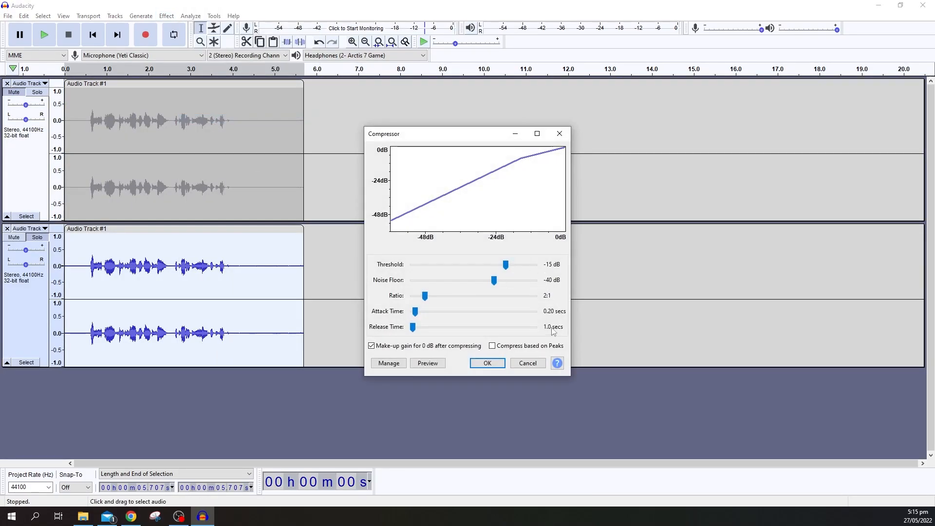
left_click(487, 362)
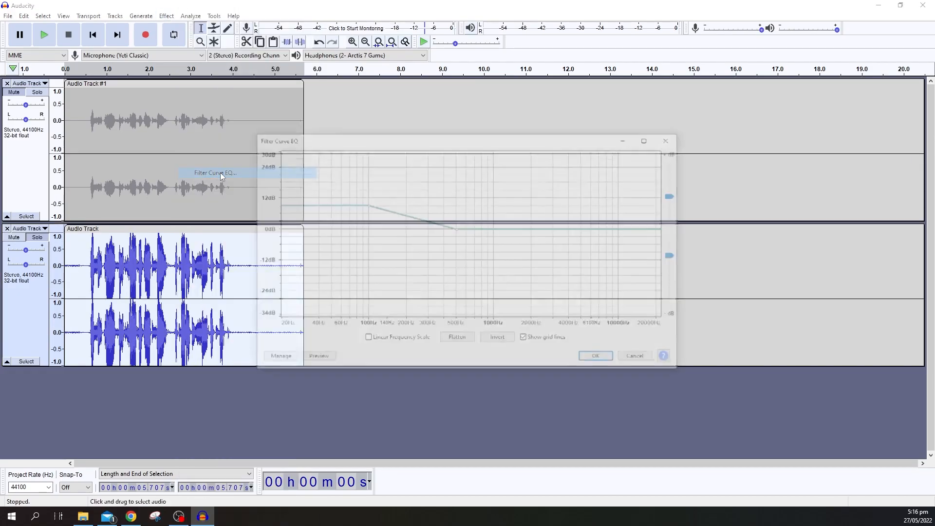
left_click(594, 355)
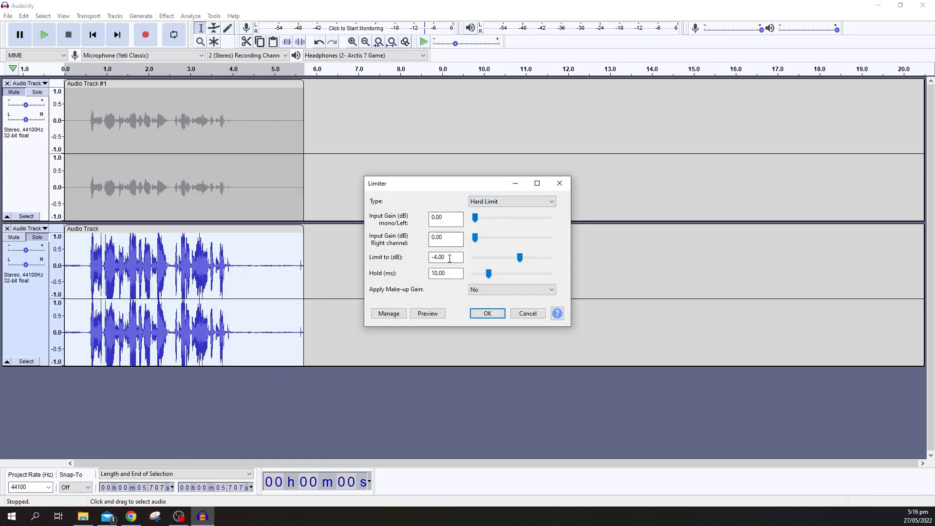
left_click(487, 314)
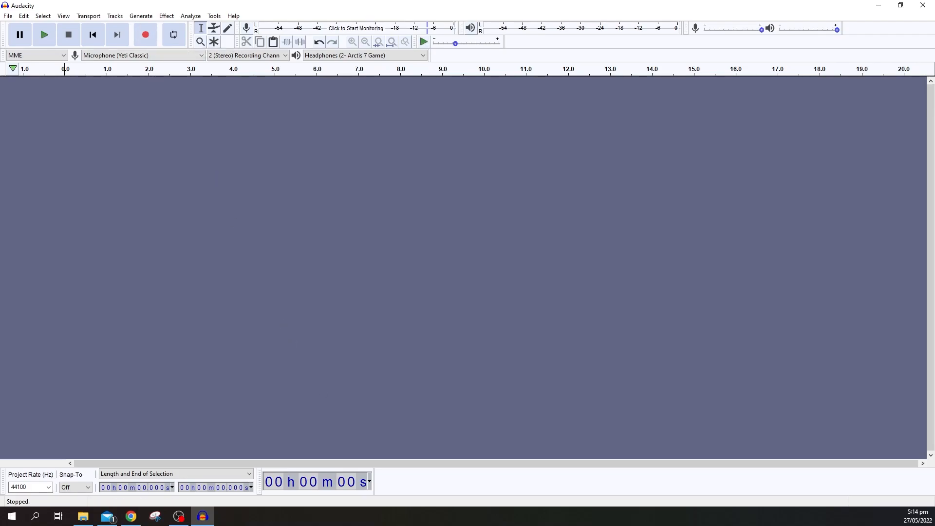
mouse_move(145, 38)
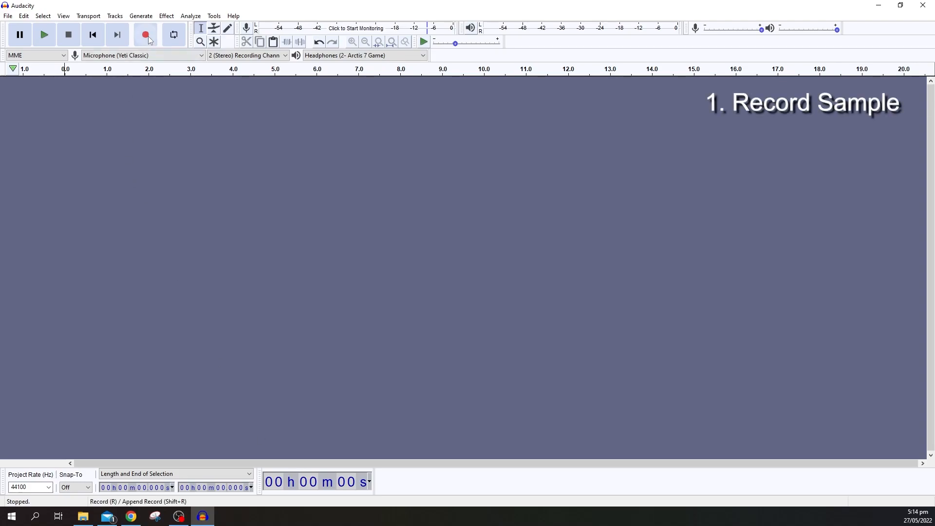
Record an 11-second stereo voice sample that starts with a few seconds of silence.
left_click(146, 34)
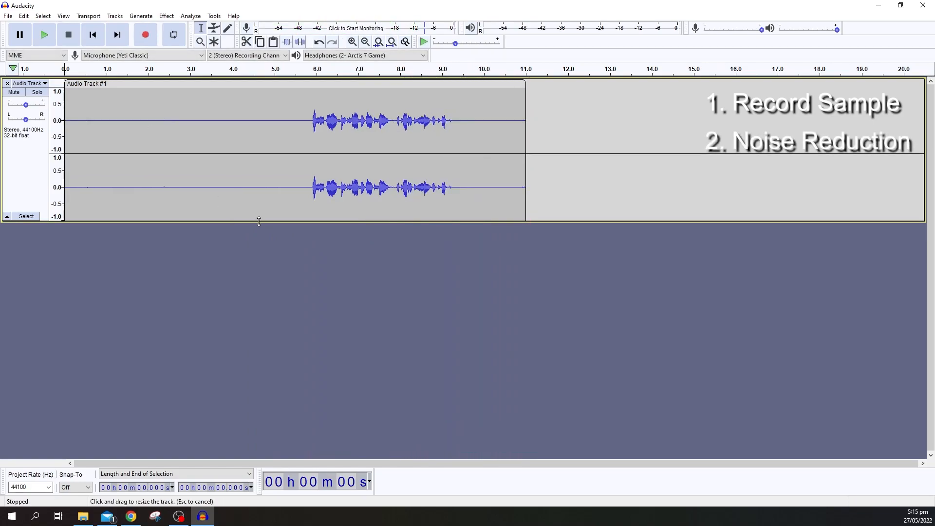
Select the silent lead-in and capture it as the Noise Reduction noise profile.
left_click_drag(66, 120, 302, 119)
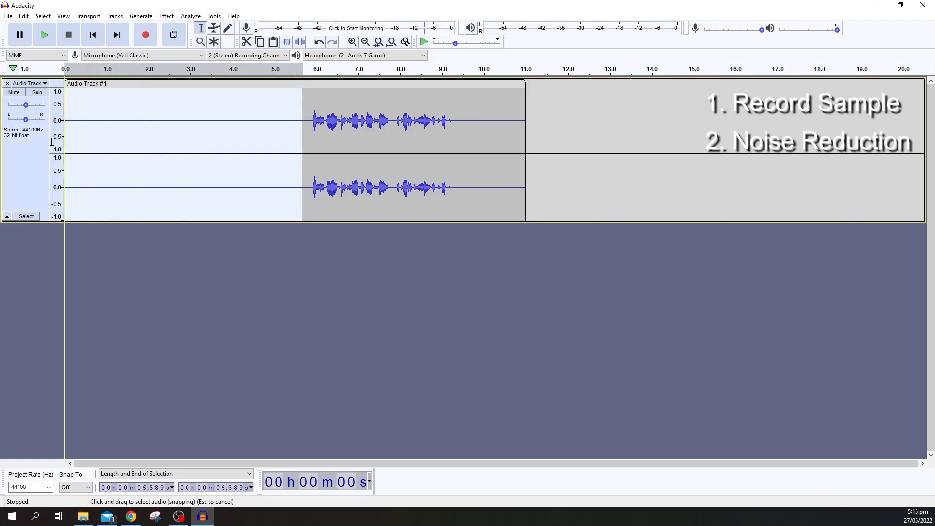
left_click(166, 16)
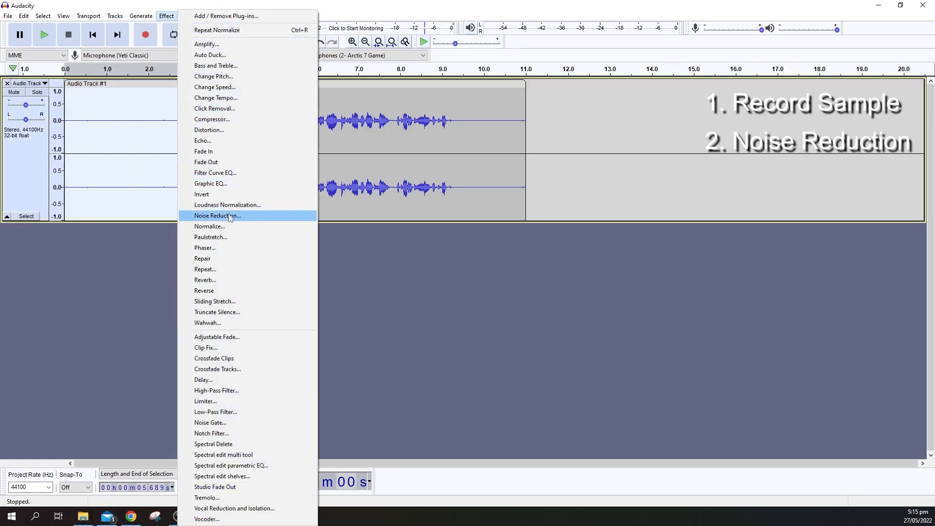
left_click(218, 215)
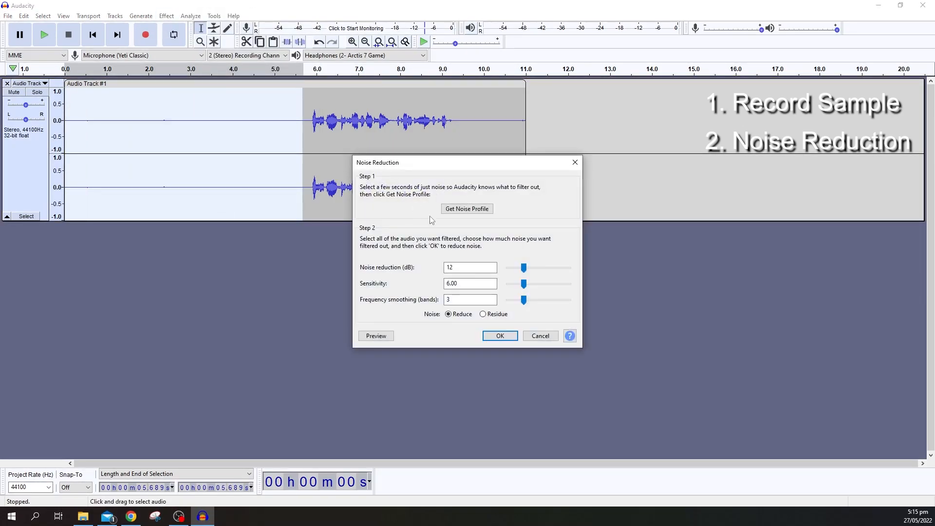
left_click(500, 336)
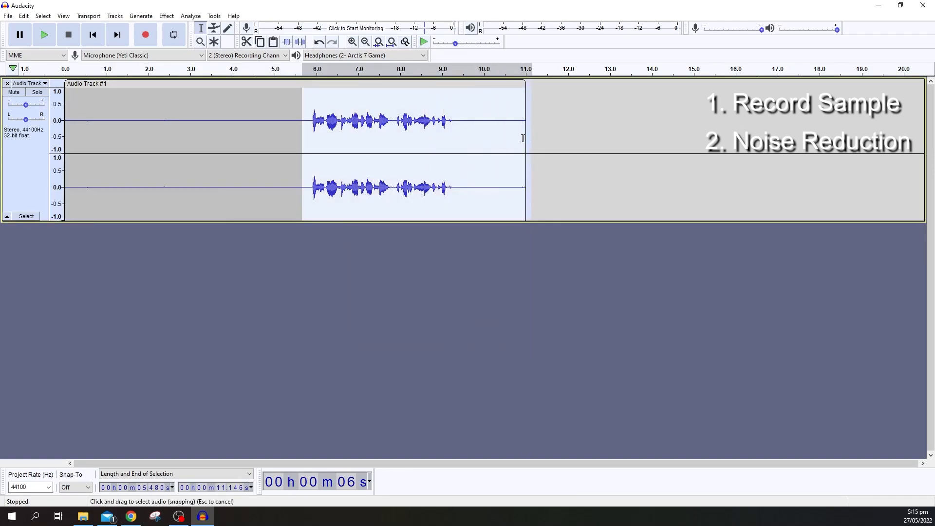
Apply Noise Reduction to the speech at 12 dB, sensitivity 6.00, smoothing 3.
left_click(166, 16)
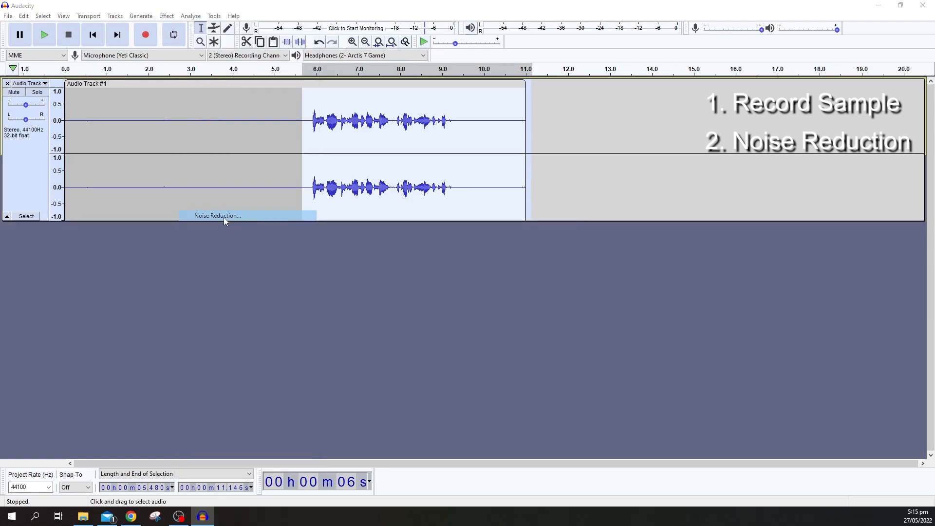
left_click(218, 215)
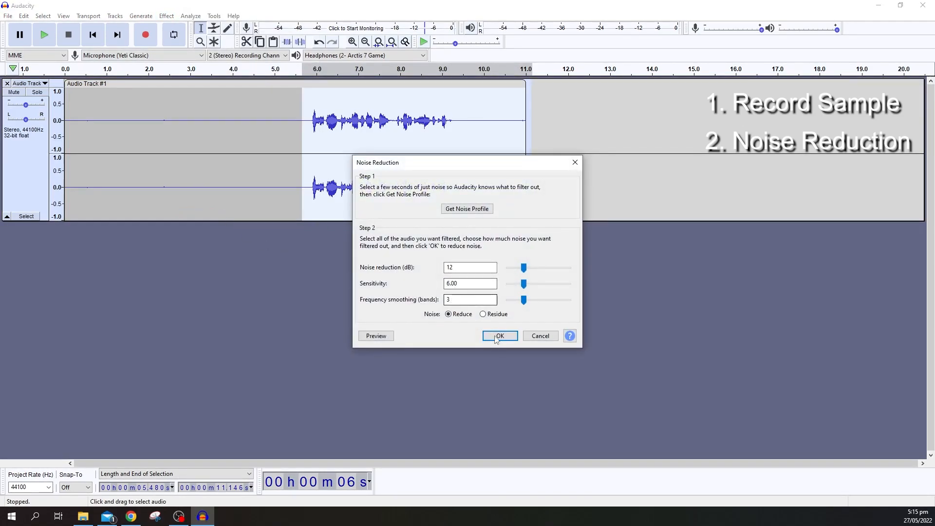
left_click(499, 335)
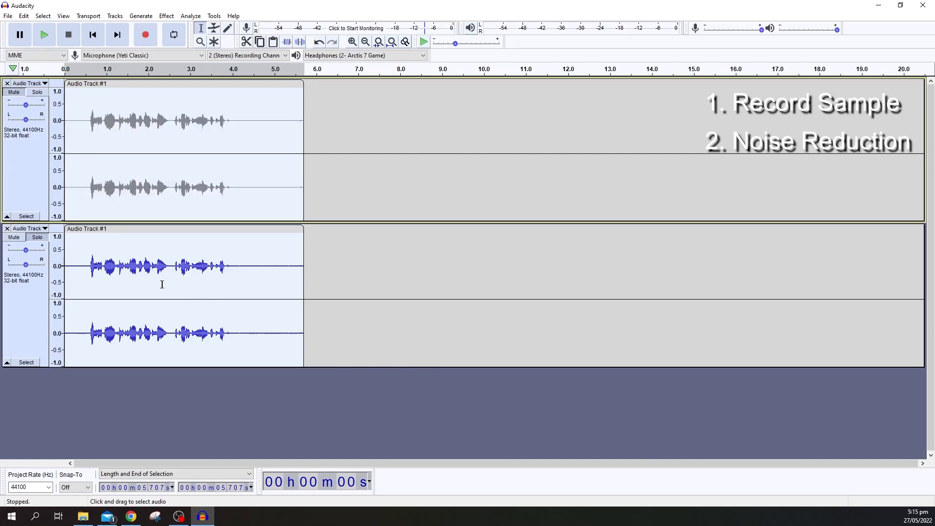
Compress the duplicated lower track with a -15 dB threshold and 2:1 ratio.
left_click(168, 285)
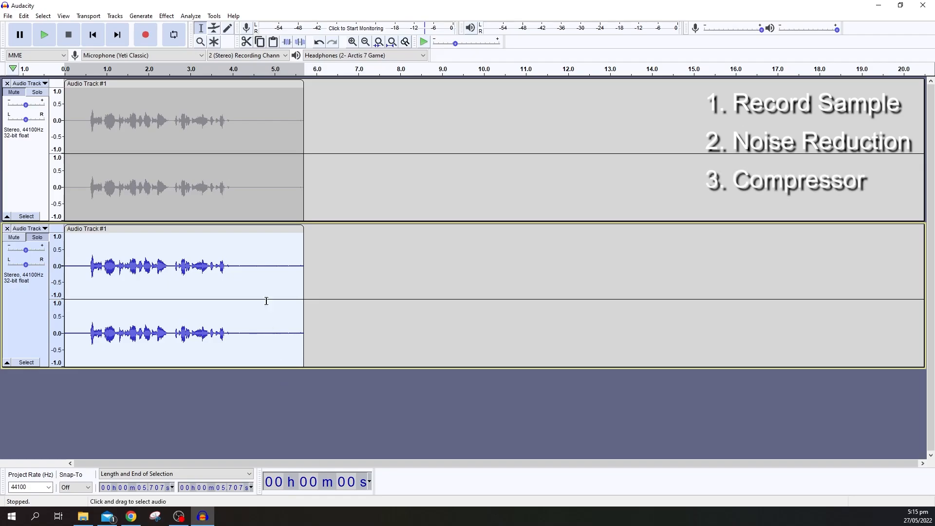
left_click(166, 16)
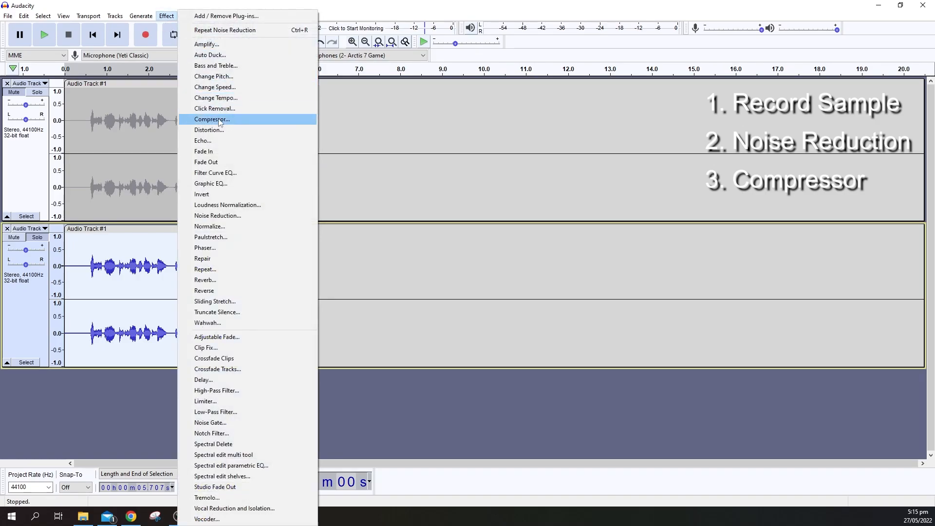
left_click(211, 120)
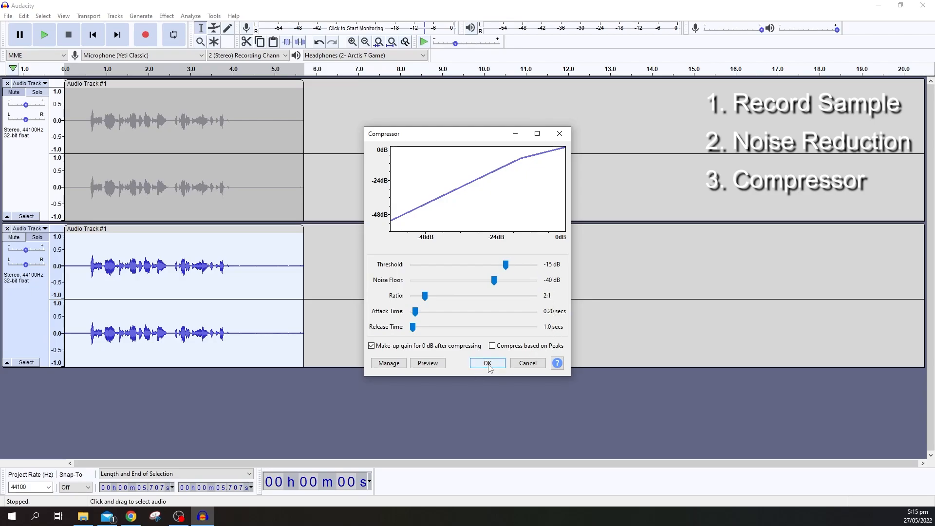
left_click(487, 364)
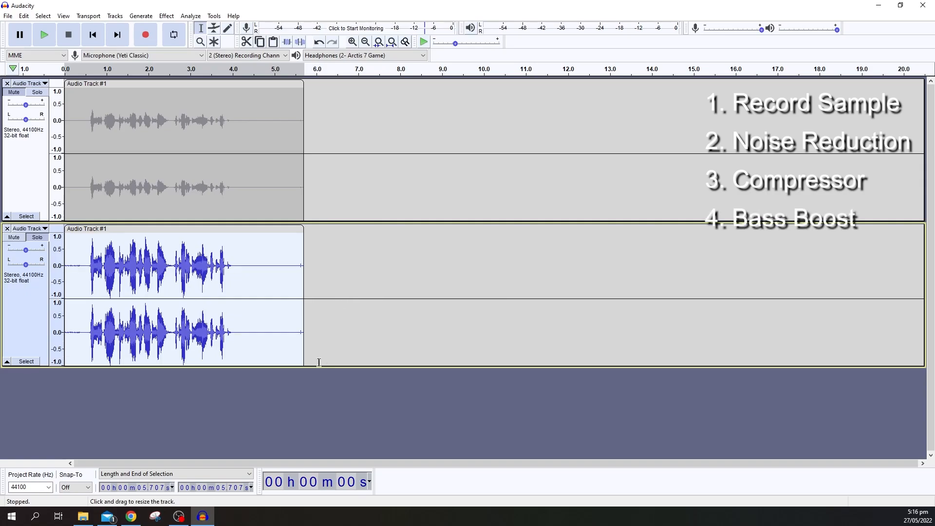
Apply the Bass Boost curve from Filter Curve EQ to the lower copy.
left_click(167, 16)
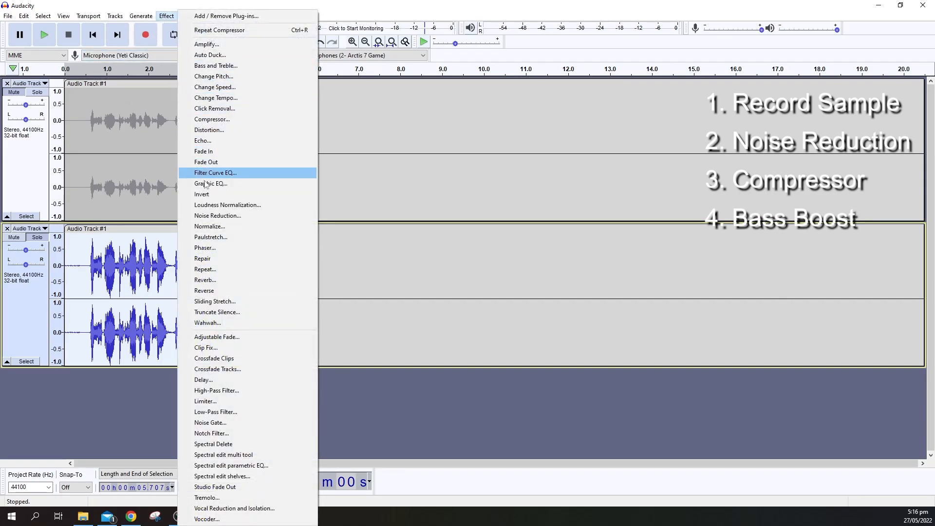
left_click(215, 173)
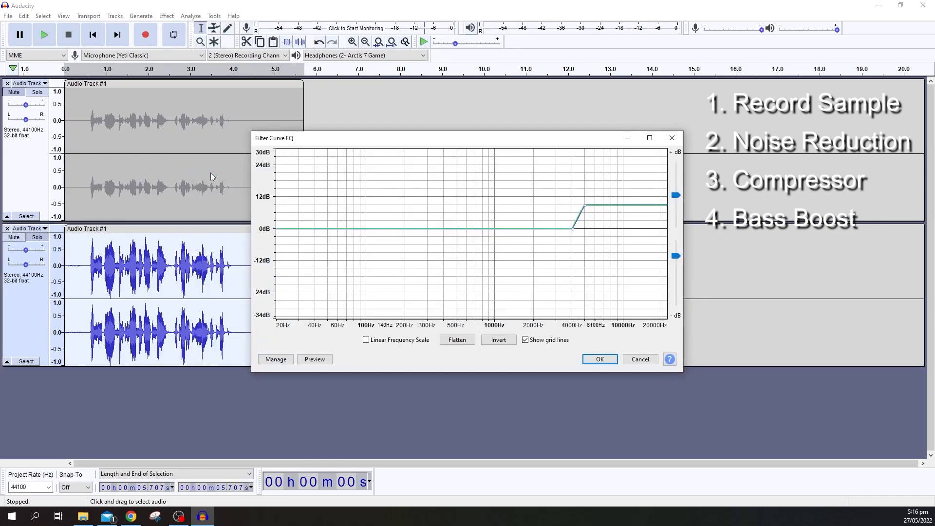
left_click(275, 359)
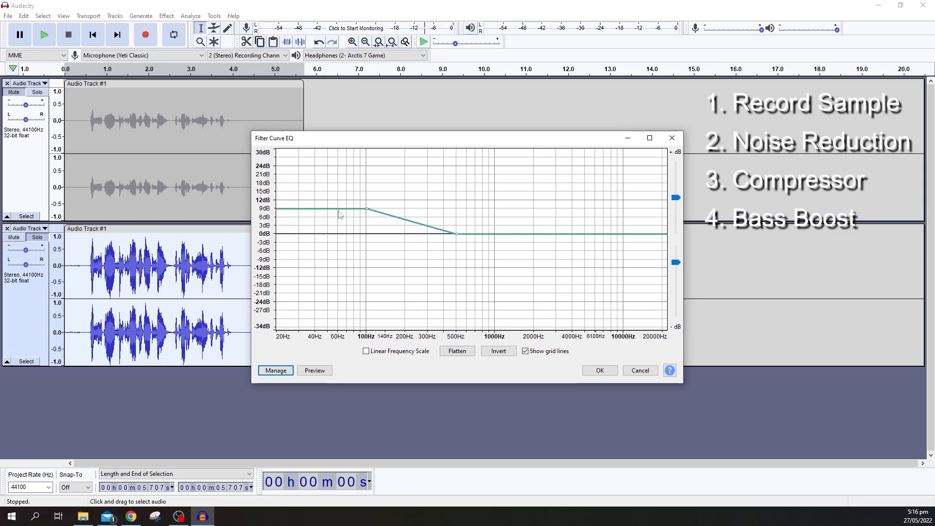
mouse_move(291, 218)
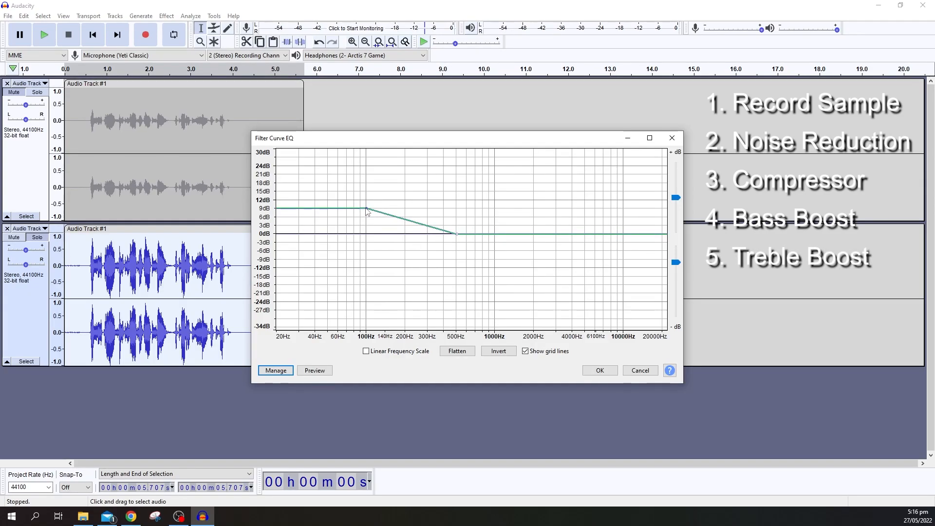
left_click(600, 370)
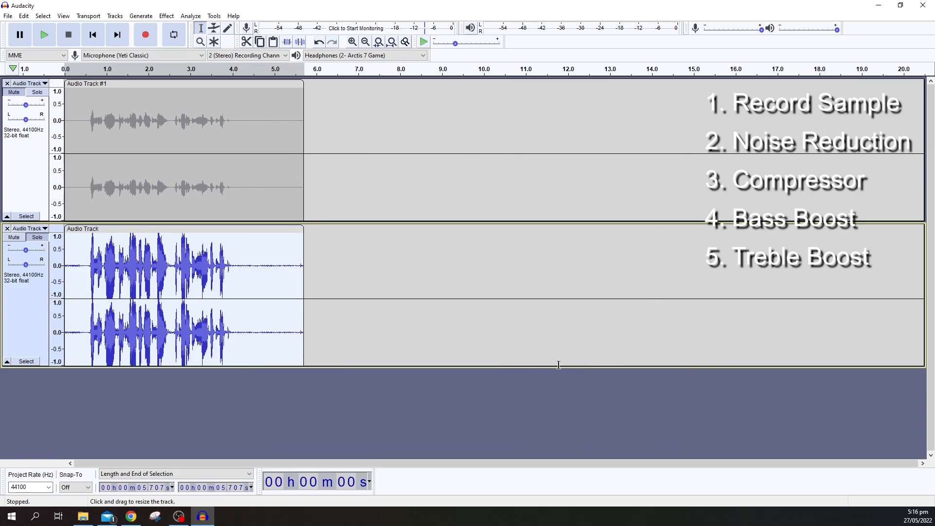
Apply the factory Treble Boost preset from Filter Curve EQ to the copy.
left_click(166, 15)
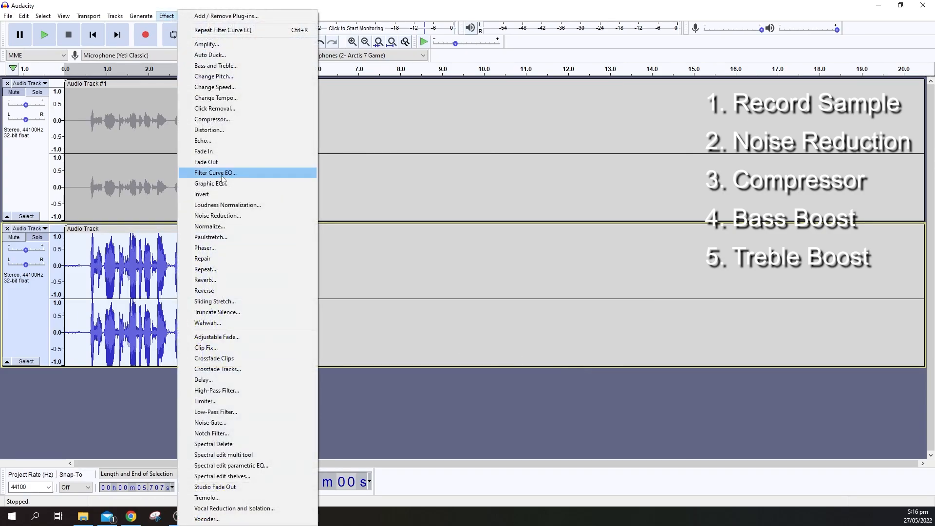
left_click(215, 173)
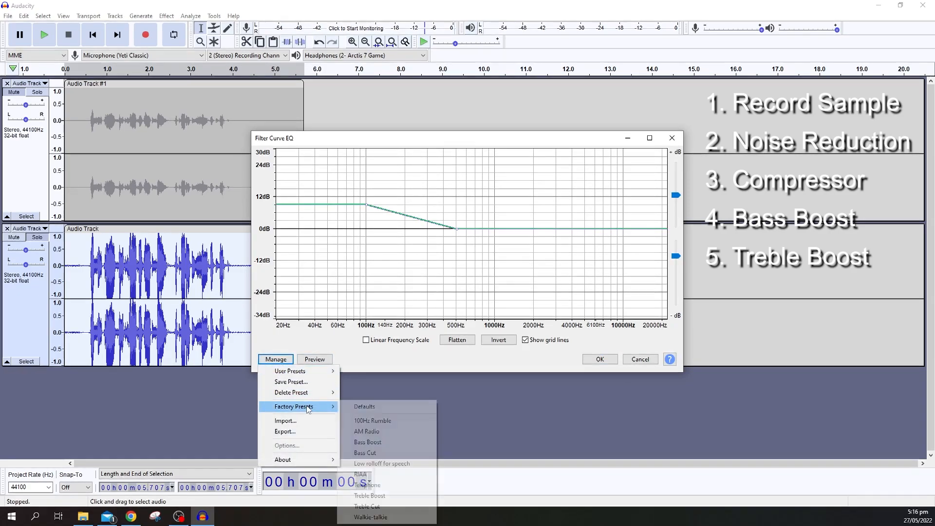
left_click(370, 496)
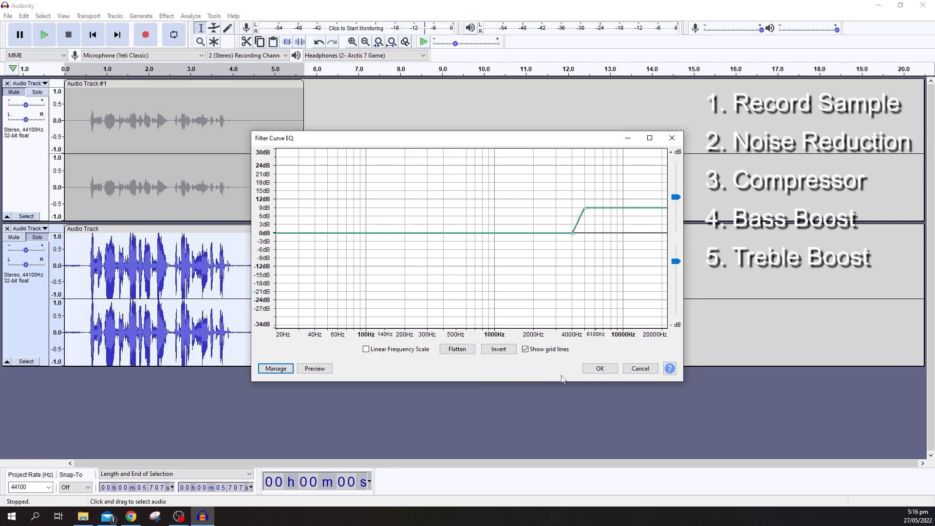
left_click(600, 368)
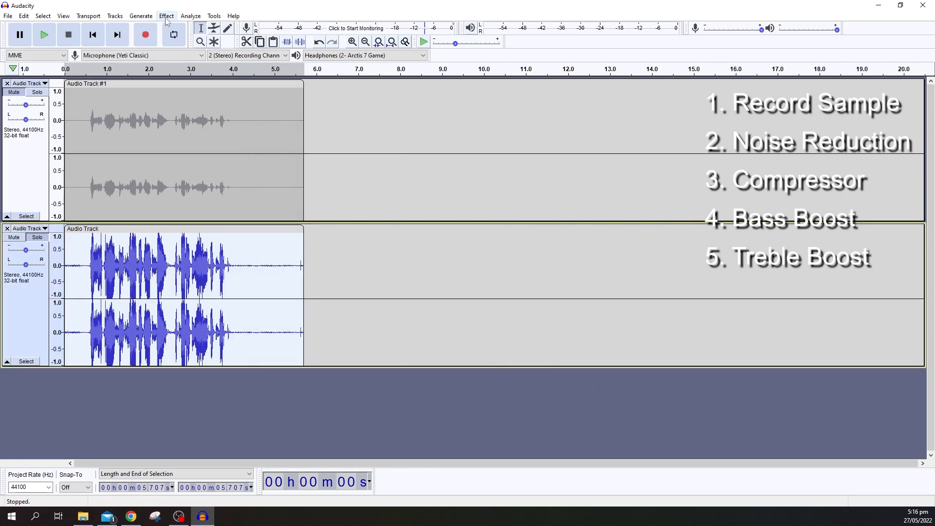
Apply a Hard Limit type Limiter at -4 dB to the copy.
left_click(165, 16)
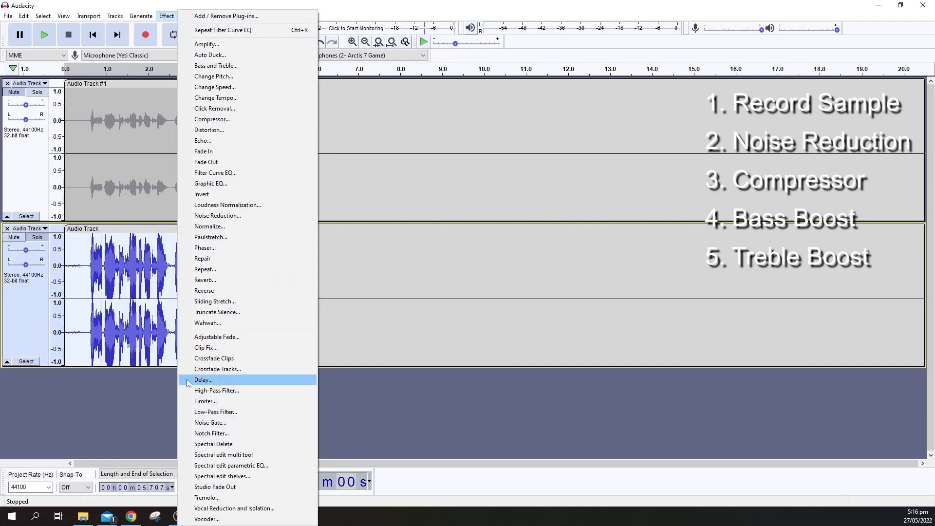
left_click(205, 401)
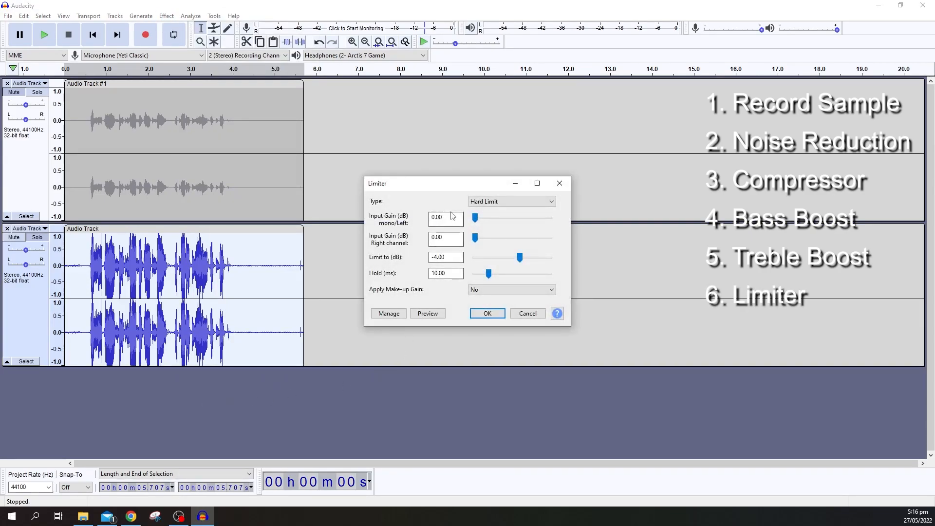
left_click(510, 201)
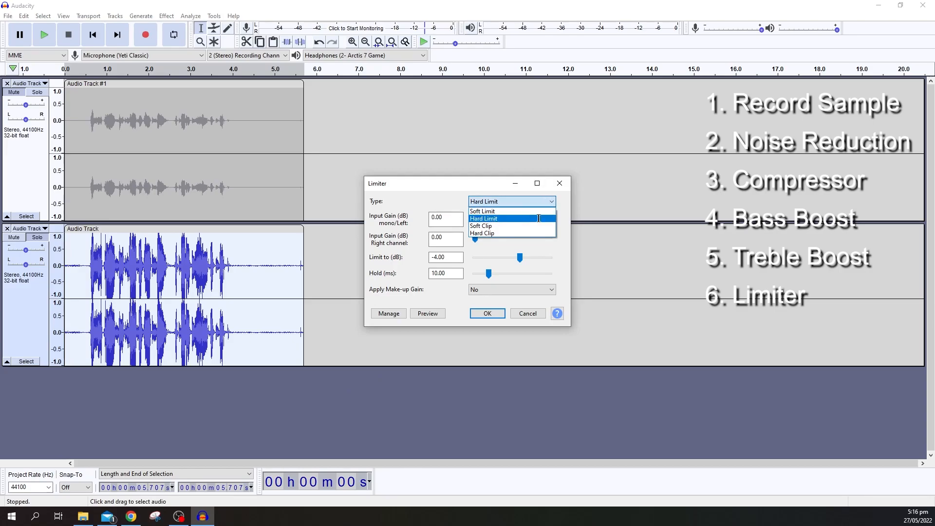
left_click(483, 218)
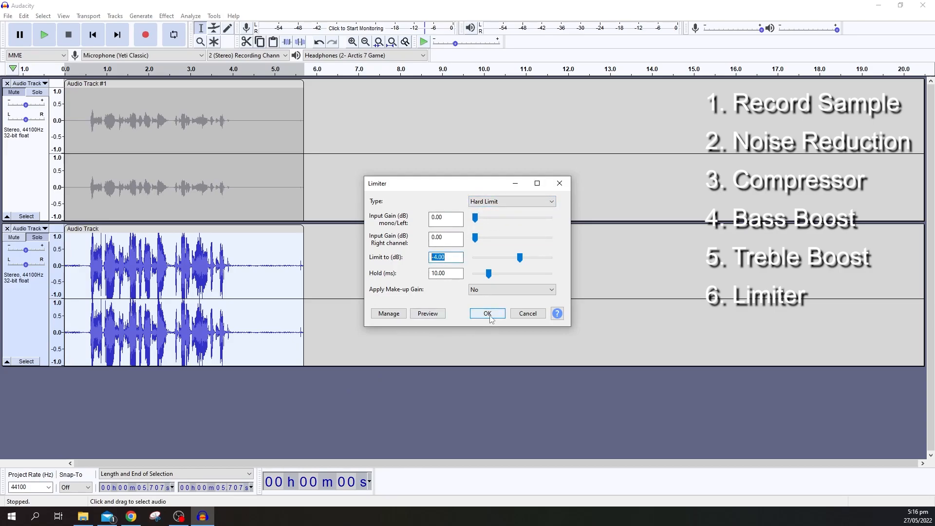
left_click(487, 313)
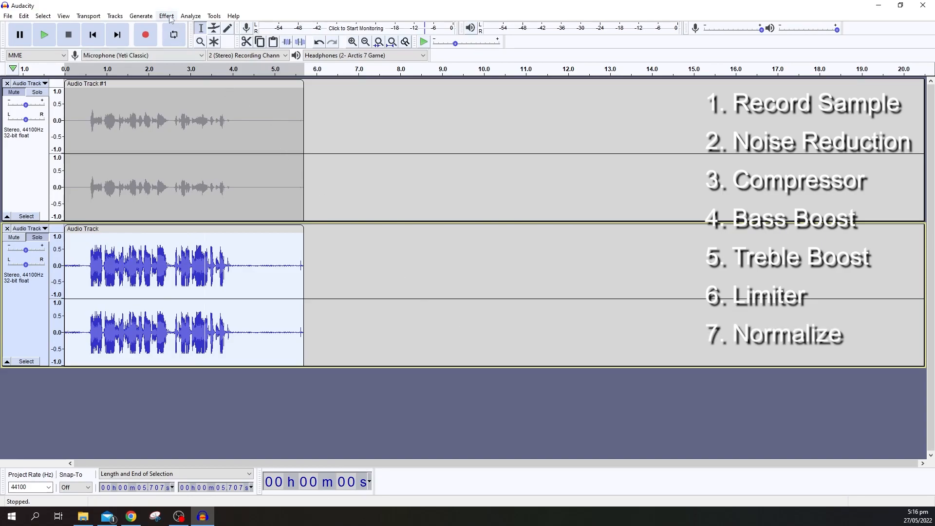
Normalize the copy's peak amplitude with Remove DC offset enabled.
left_click(166, 15)
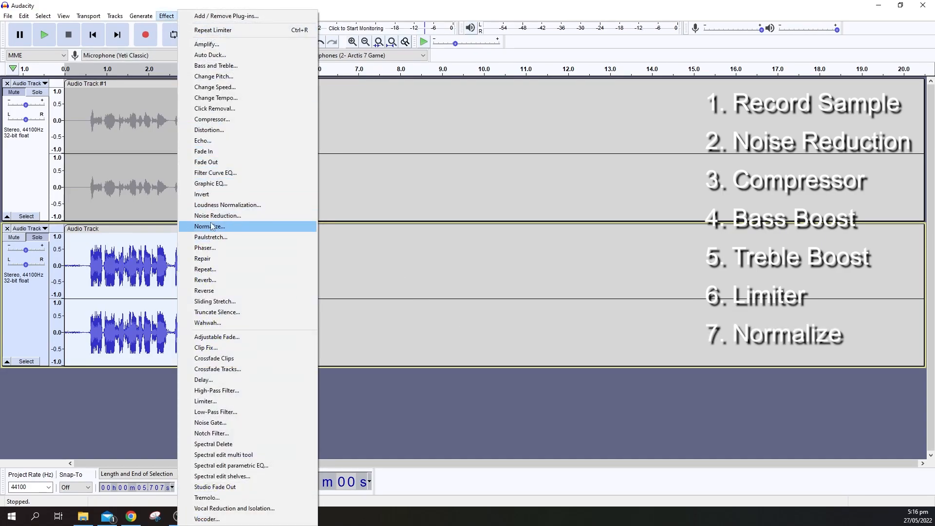
left_click(208, 226)
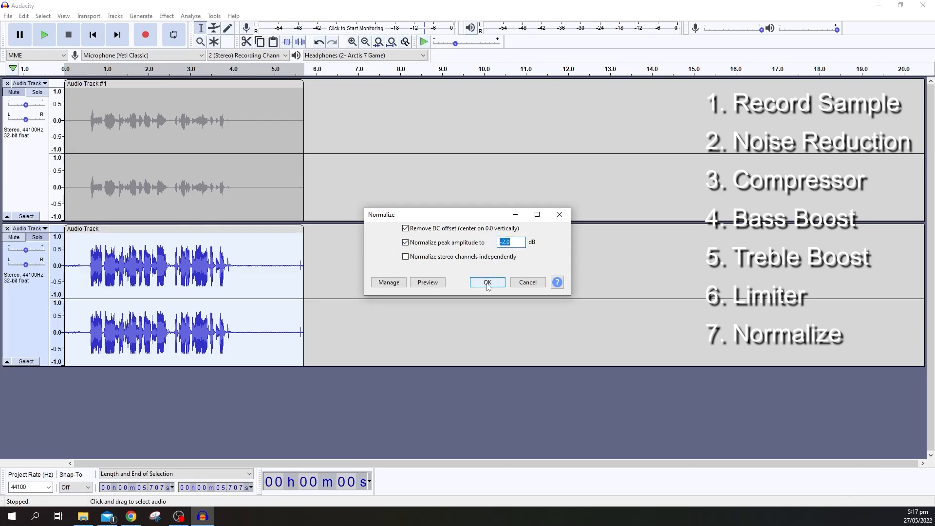
left_click(487, 282)
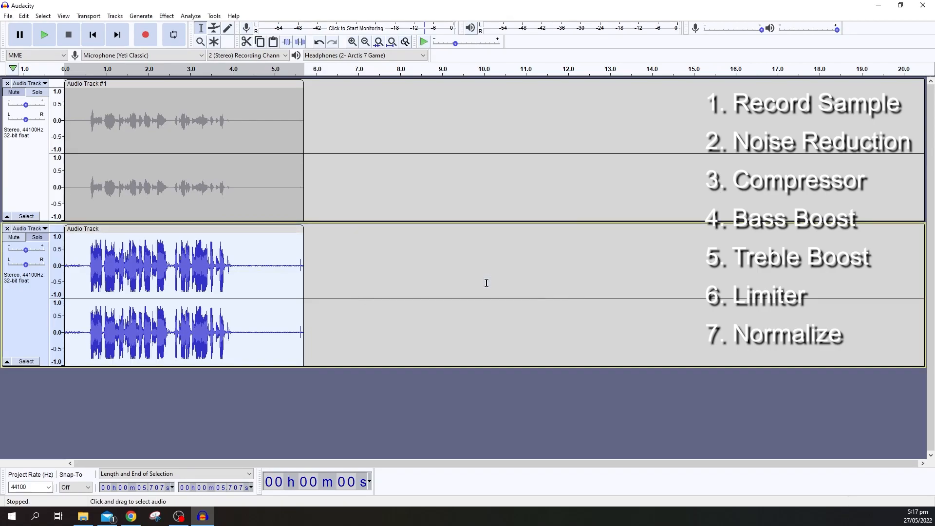
mouse_move(348, 294)
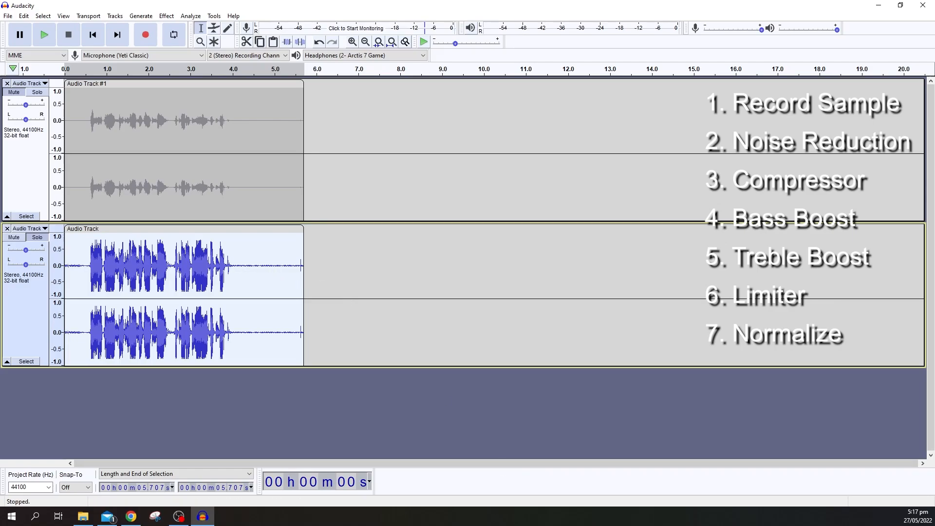
mouse_move(39, 324)
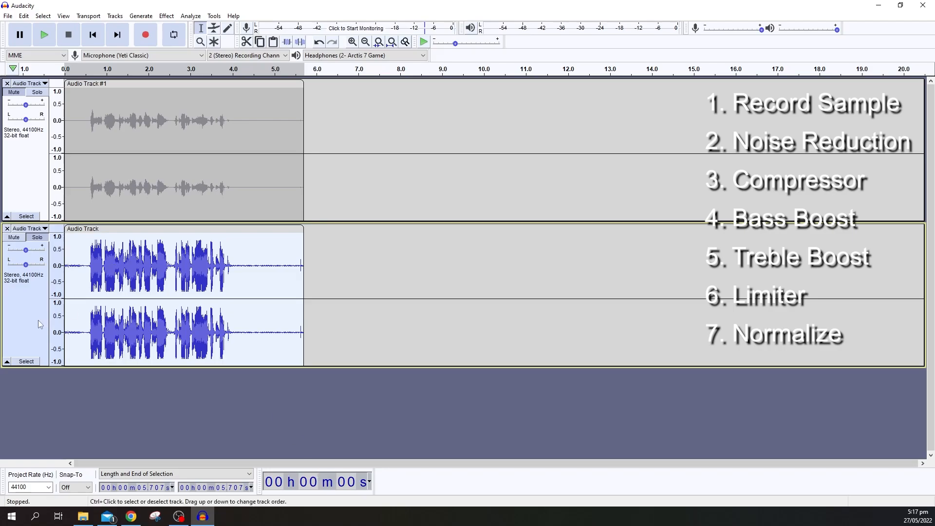
left_click(44, 34)
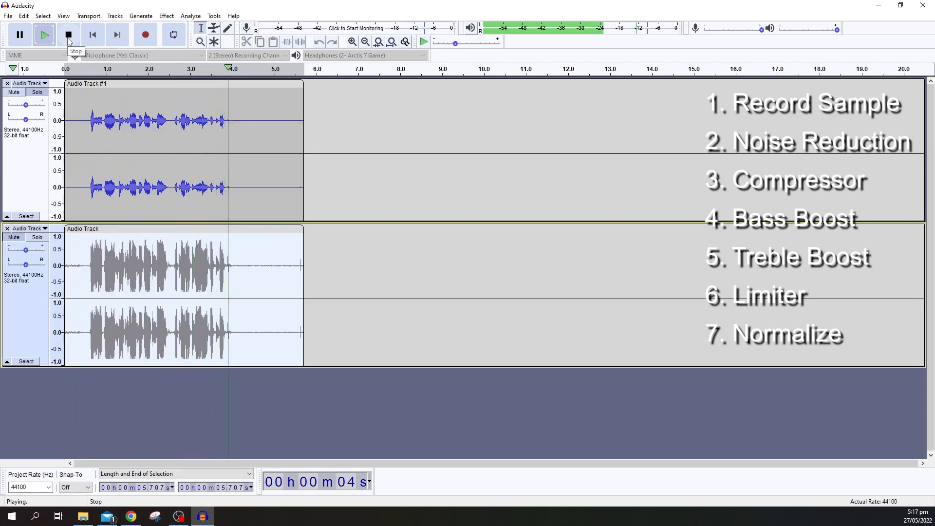
left_click(68, 34)
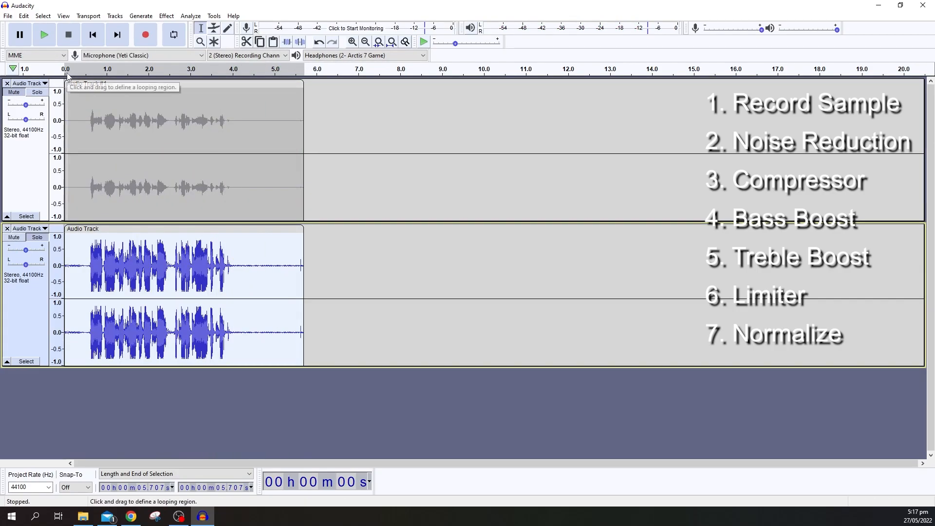
left_click(44, 34)
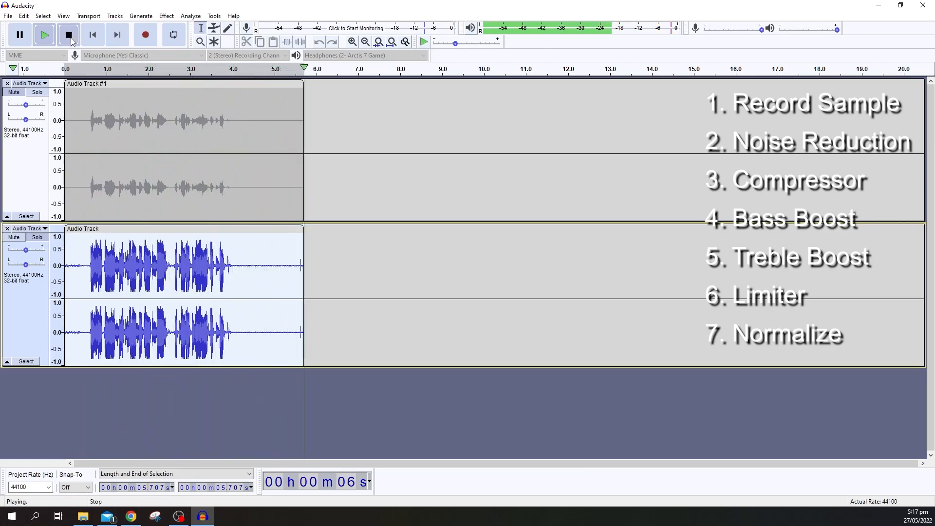
left_click(68, 34)
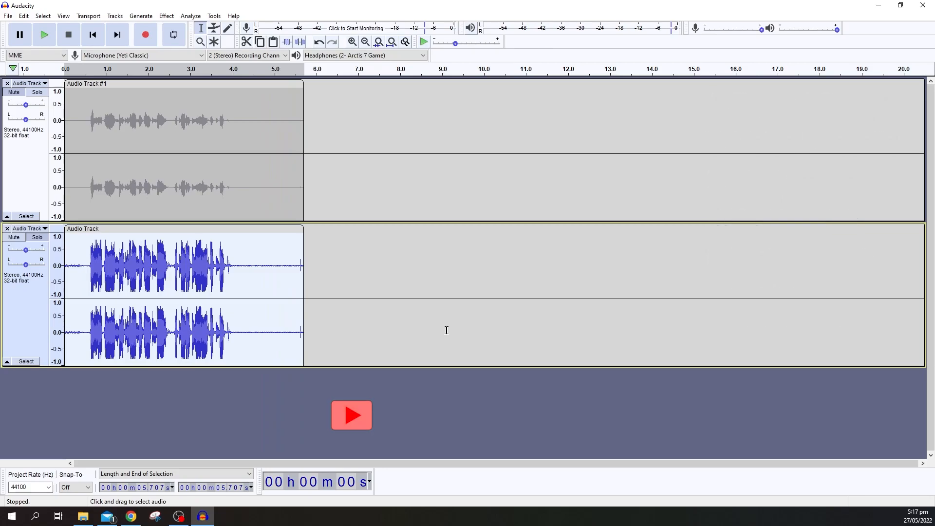